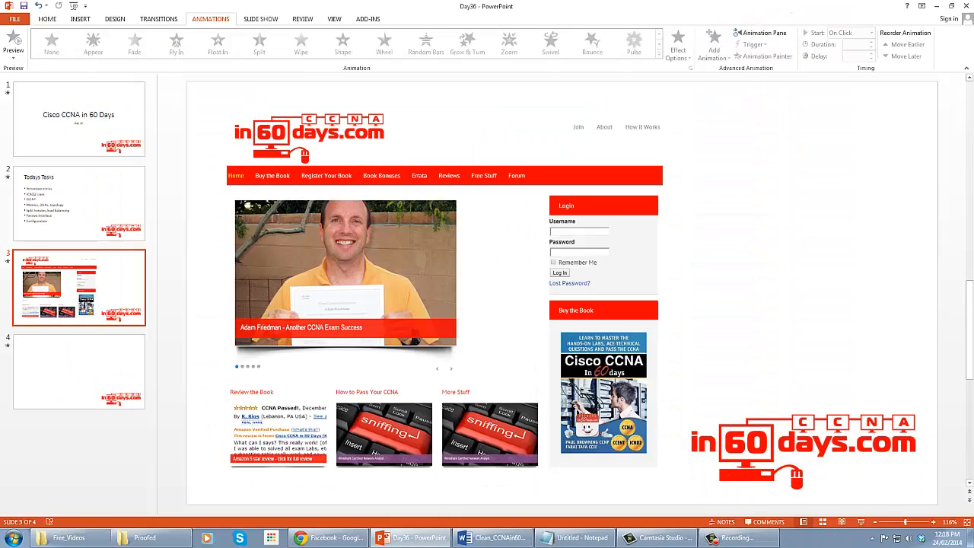
- Switch from the PowerPoint deck to the EIGRP study guide Word document
{"action": "left_click", "coordinate": [493, 537]}
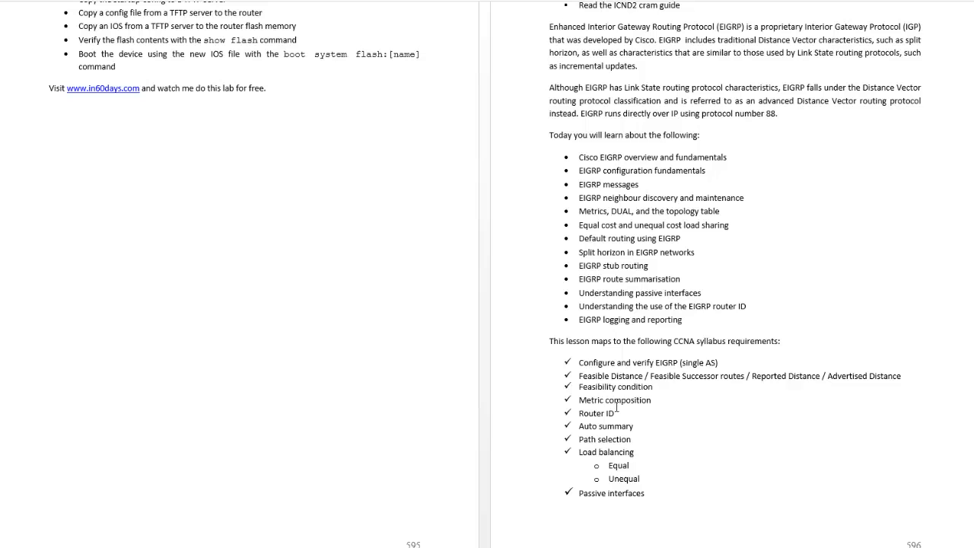
{"action": "mouse_move", "coordinate": [654, 408]}
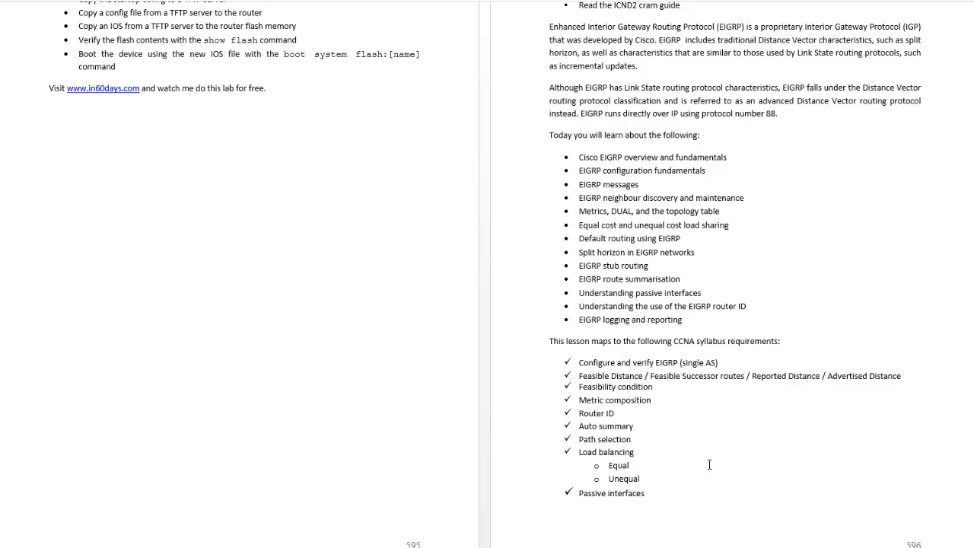
- Scroll from page 596 through the Cisco EIGRP Overview to the packet header diagram on pages 599–600
{"action": "scroll", "scroll_direction": "down", "scroll_amount": 3}
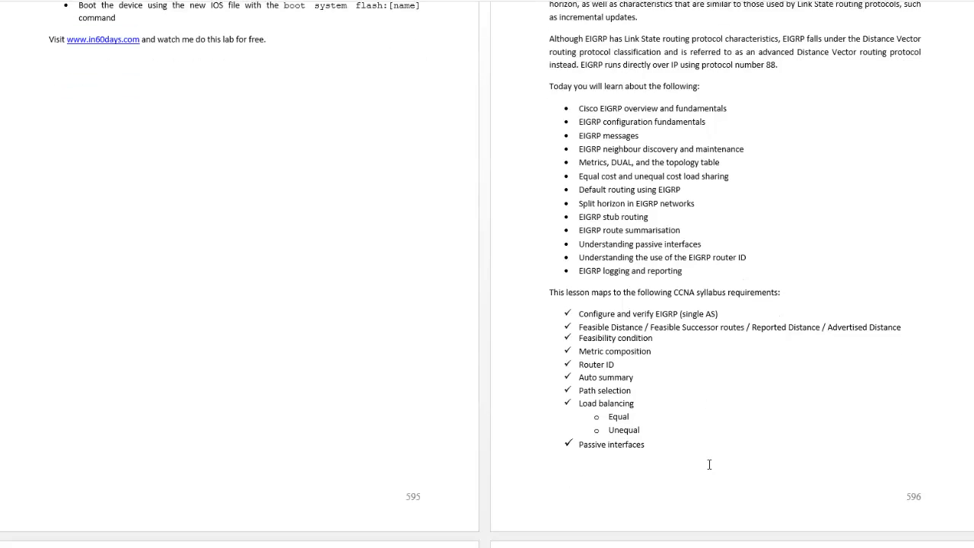
{"action": "scroll", "scroll_direction": "down", "scroll_amount": 3}
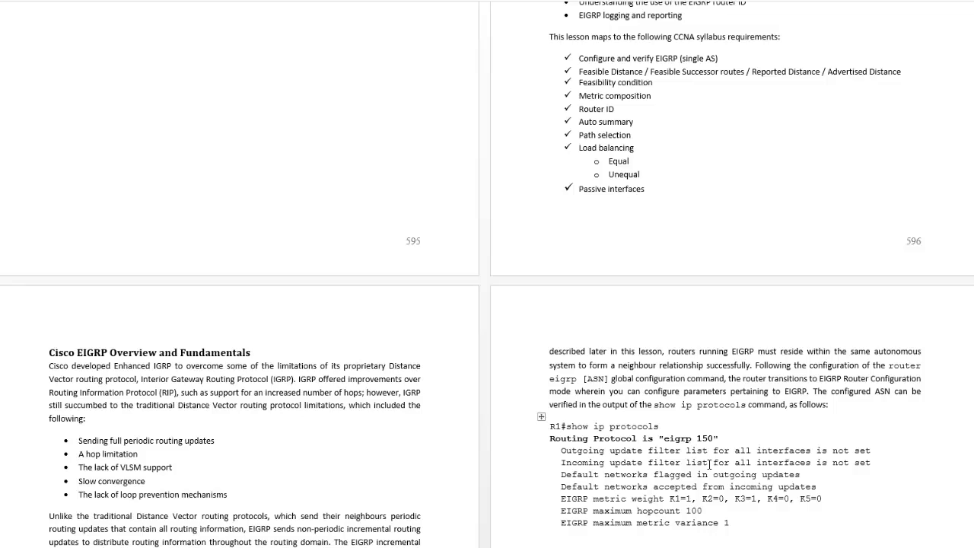
{"action": "scroll", "scroll_direction": "down", "scroll_amount": 3}
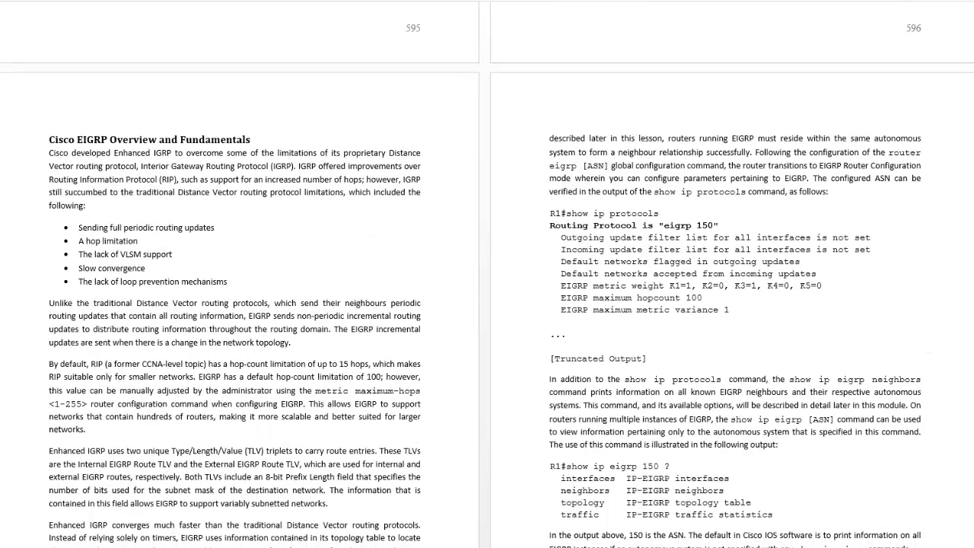
{"action": "scroll", "scroll_direction": "down", "scroll_amount": 3}
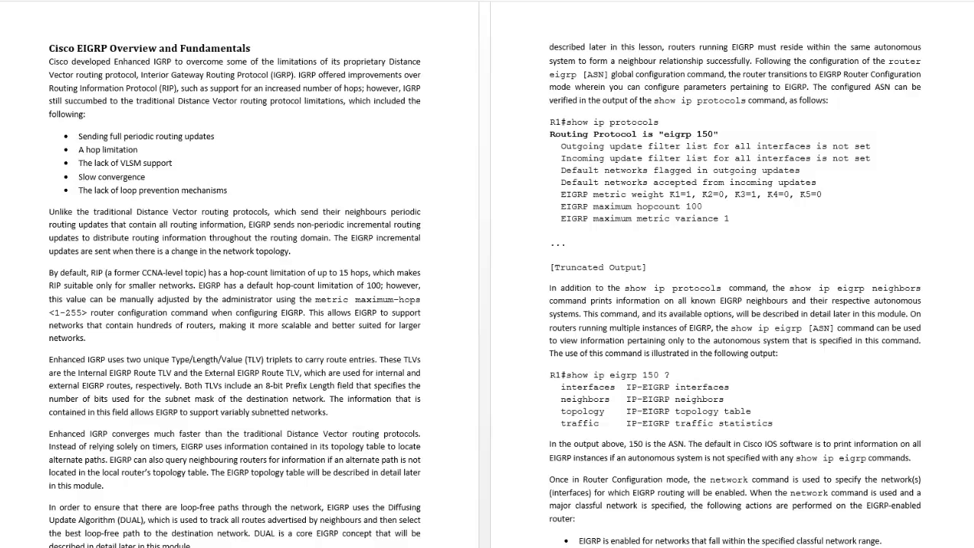
{"action": "scroll", "scroll_direction": "down", "scroll_amount": 3}
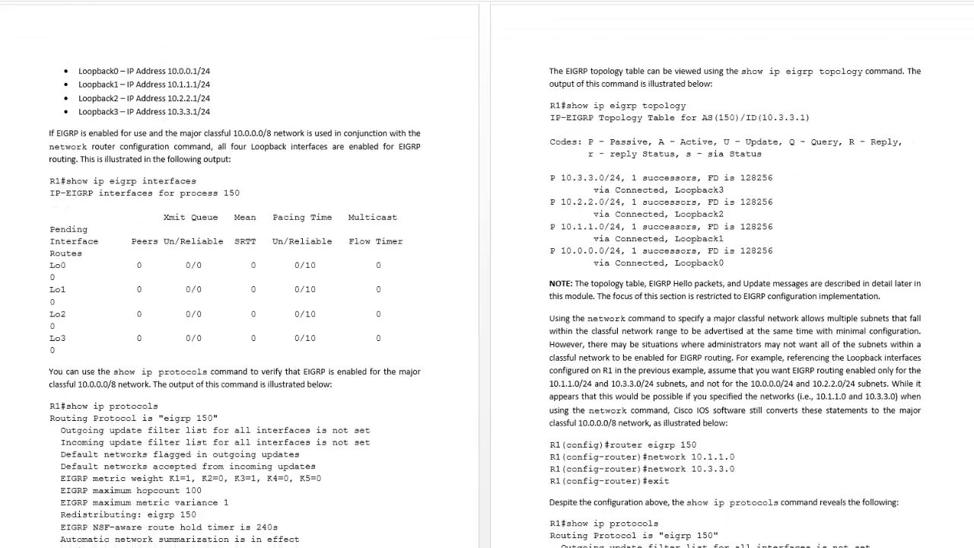
{"action": "scroll", "scroll_direction": "down", "scroll_amount": 3}
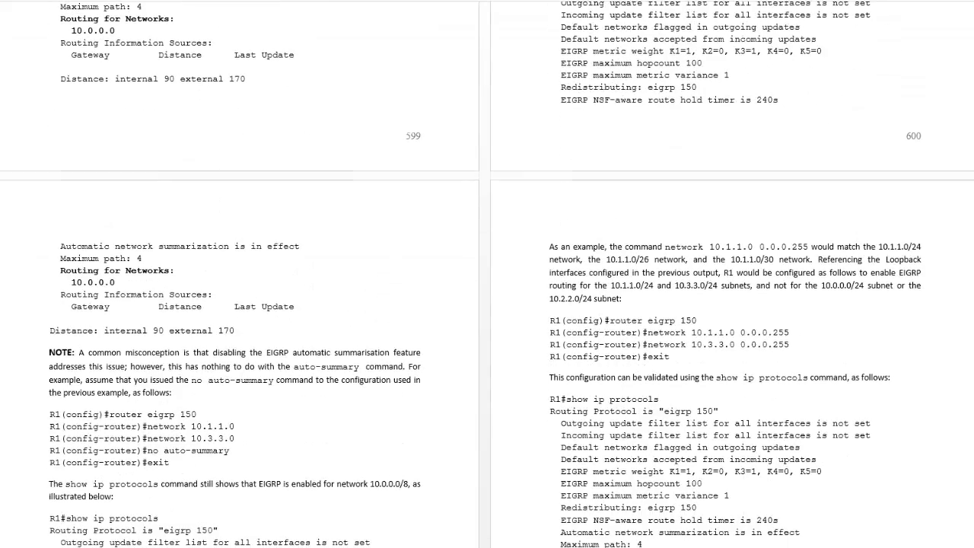
{"action": "scroll", "scroll_direction": "down", "scroll_amount": 3}
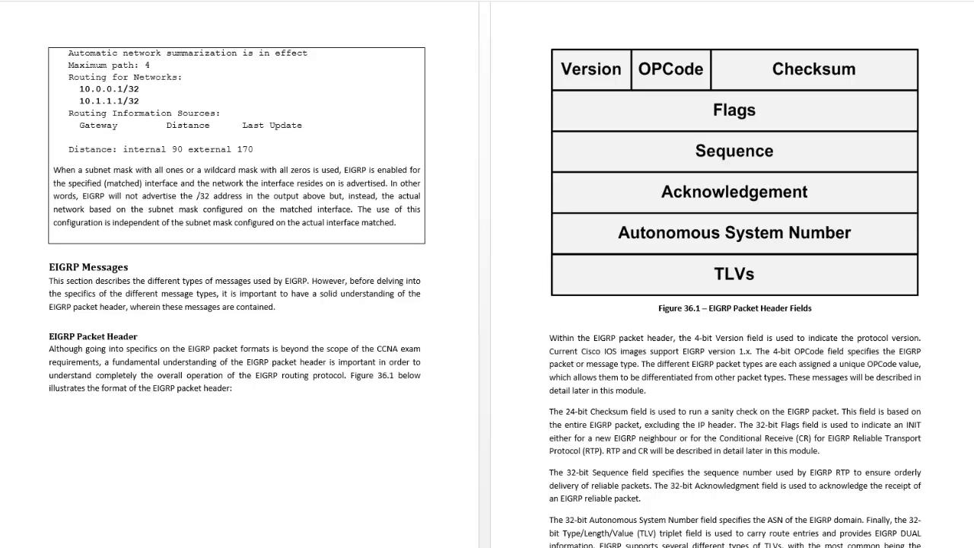
- Scroll down toward the Equal and Unequal Cost Load Sharing section around page 633
{"action": "scroll", "scroll_direction": "down", "scroll_amount": 3}
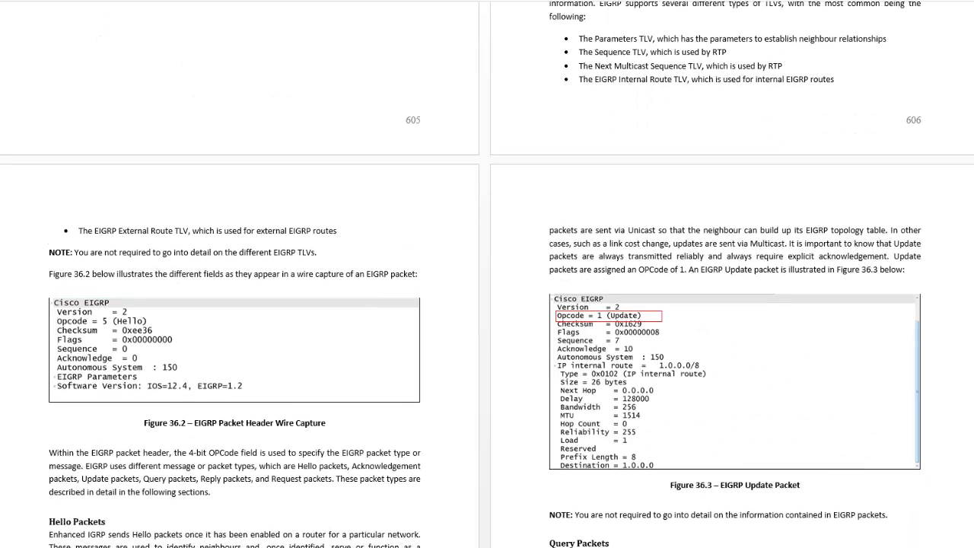
{"action": "scroll", "scroll_direction": "down", "scroll_amount": 3}
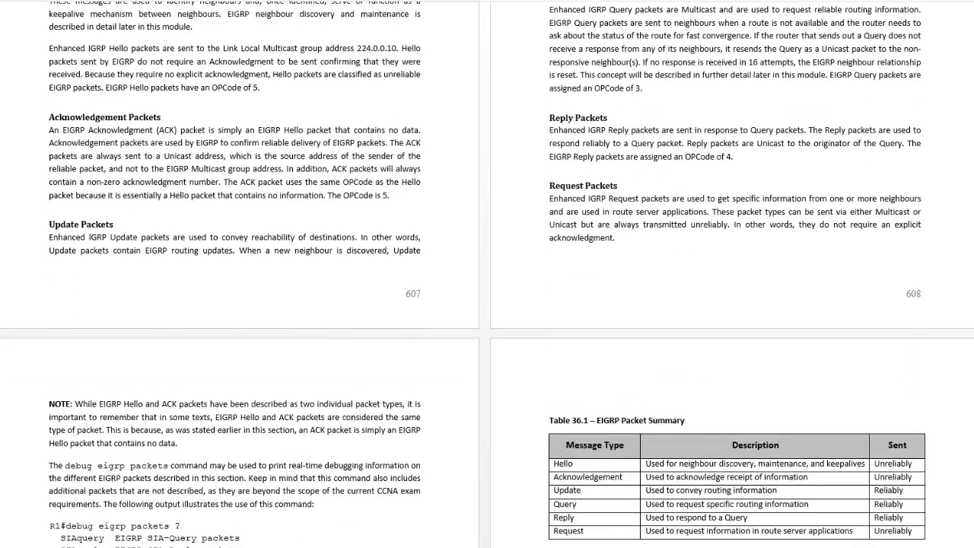
{"action": "scroll", "scroll_direction": "down", "scroll_amount": 3}
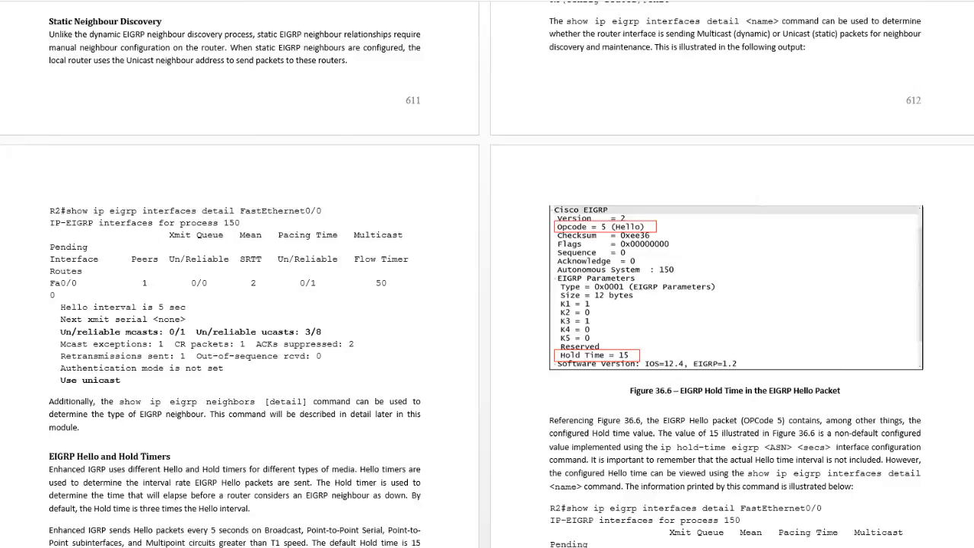
{"action": "scroll", "scroll_direction": "down", "scroll_amount": 3}
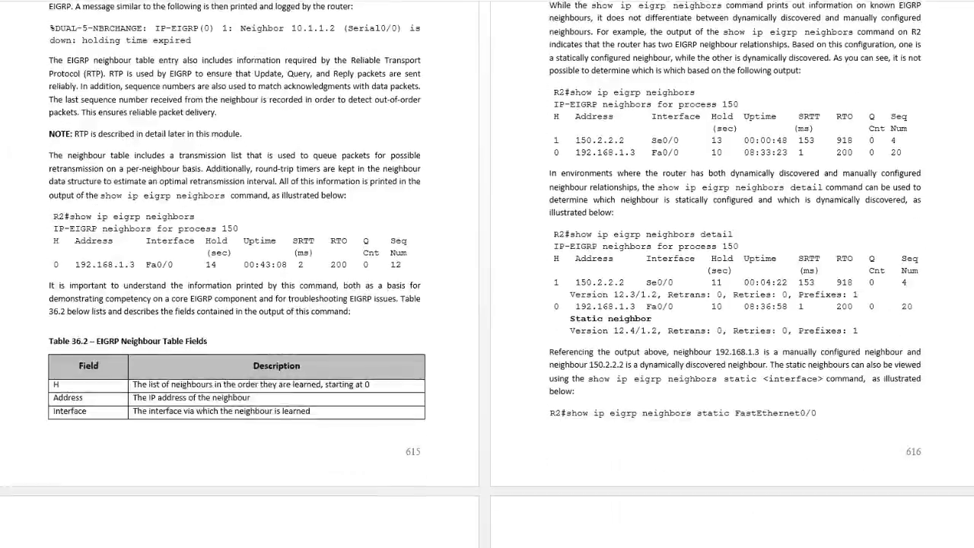
{"action": "scroll", "scroll_direction": "down", "scroll_amount": 3}
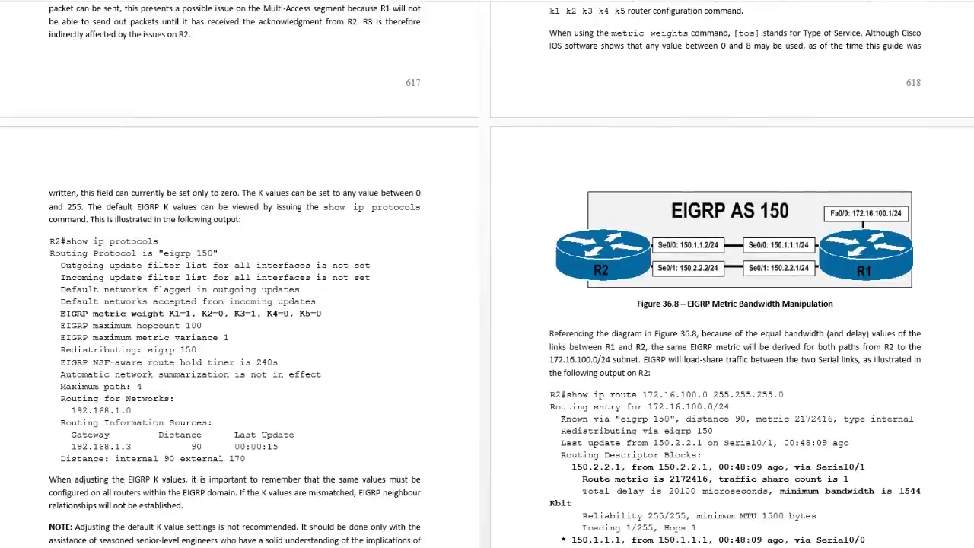
{"action": "scroll", "scroll_direction": "down", "scroll_amount": 3}
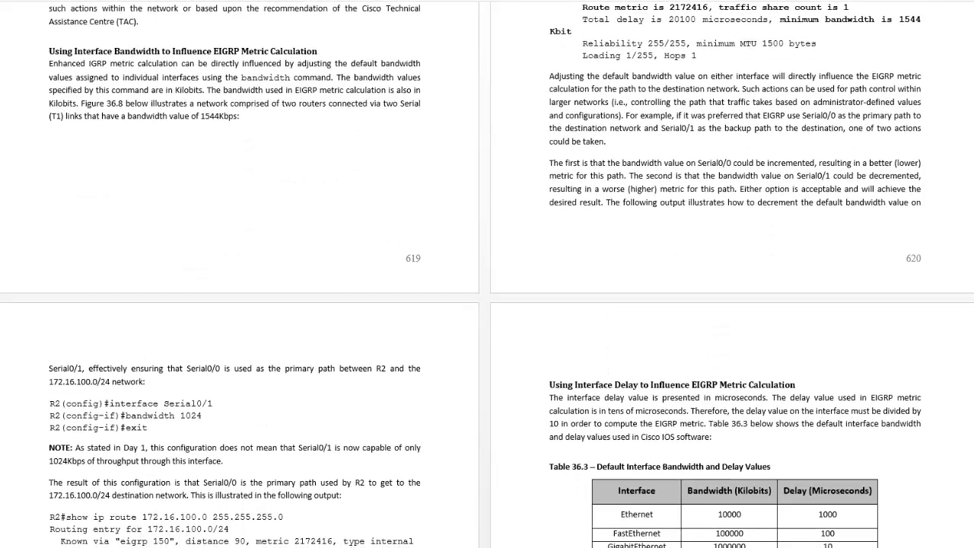
- Continue past the variance command pages to the split horizon hub-and-spoke Frame Relay diagram
{"action": "scroll", "scroll_direction": "down", "scroll_amount": 3}
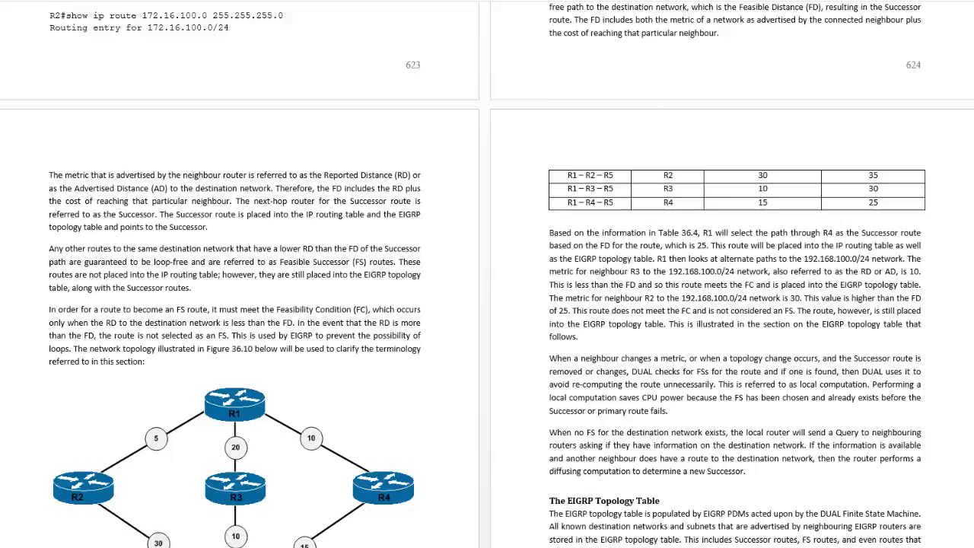
{"action": "scroll", "scroll_direction": "down", "scroll_amount": 3}
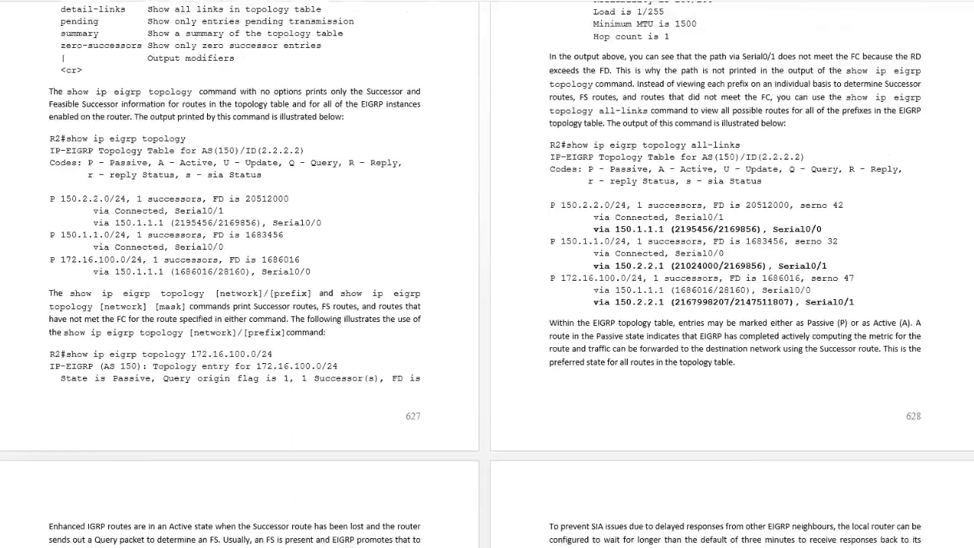
{"action": "scroll", "scroll_direction": "down", "scroll_amount": 3}
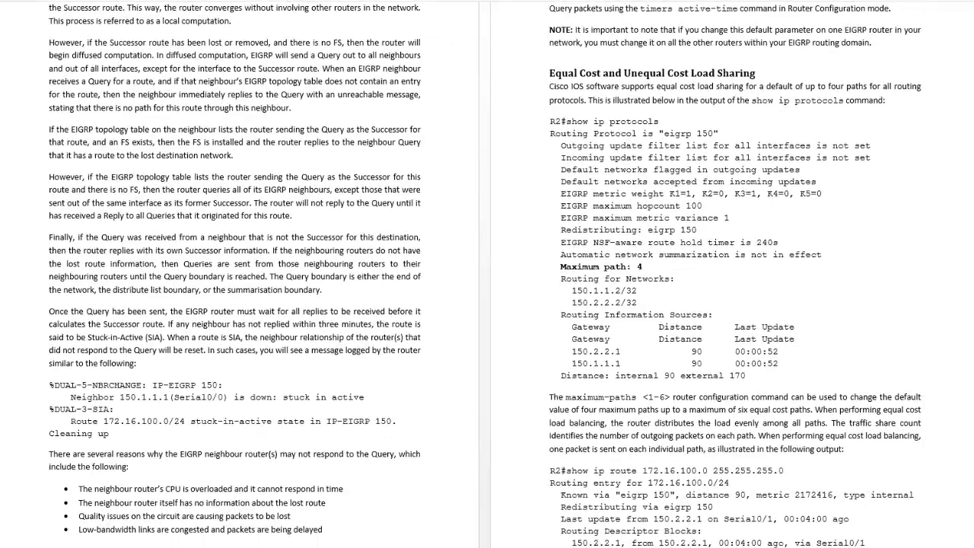
{"action": "scroll", "scroll_direction": "down", "scroll_amount": 3}
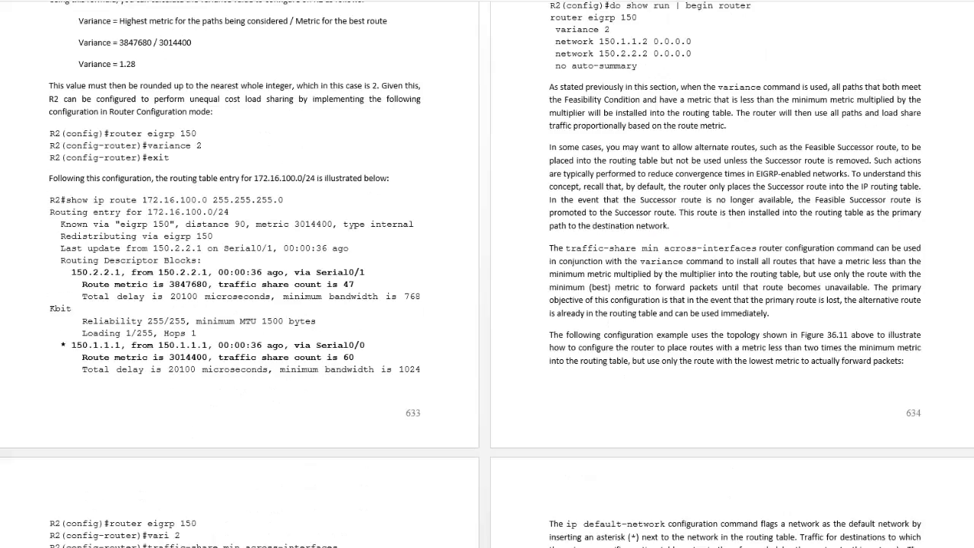
{"action": "scroll", "scroll_direction": "down", "scroll_amount": 3}
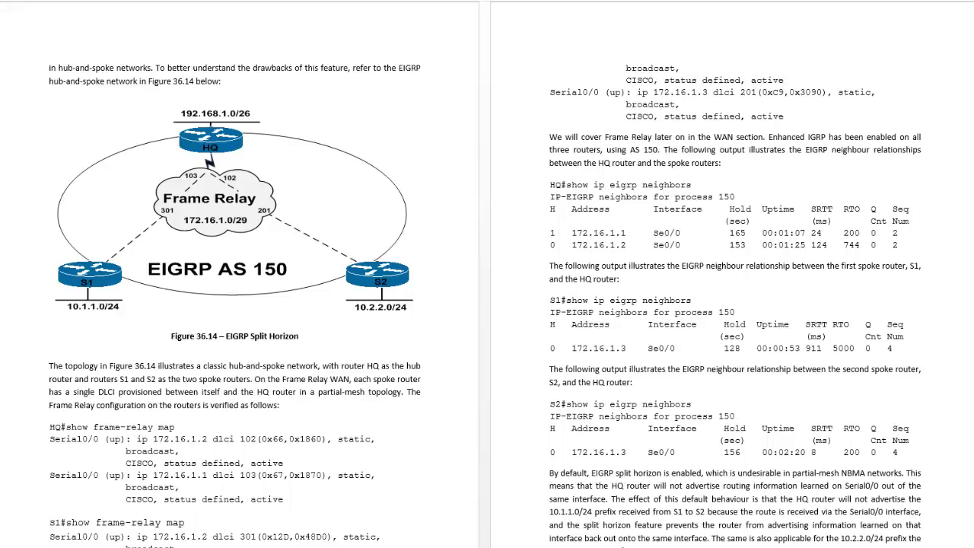
- Scroll from page 643 through split horizon and route summarisation sections
{"action": "scroll", "scroll_direction": "down", "scroll_amount": 3}
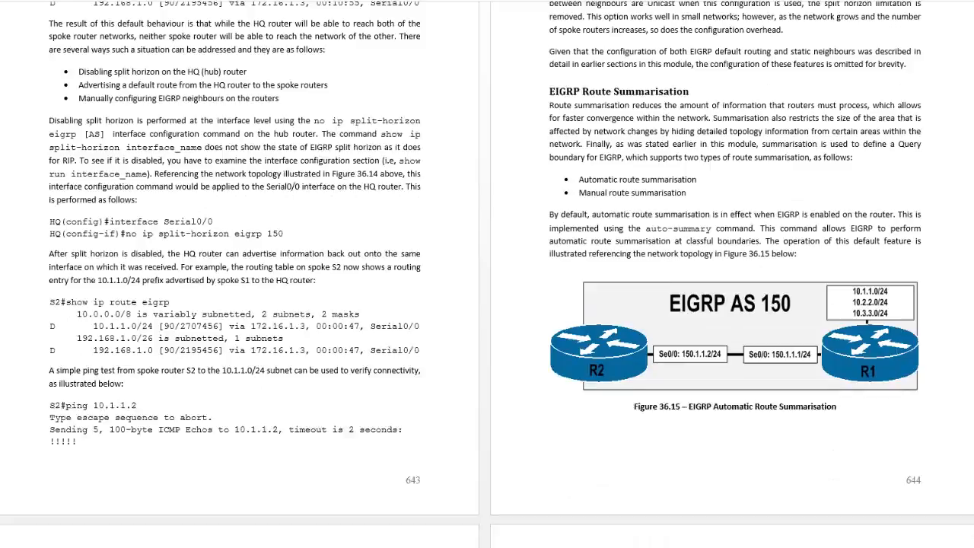
{"action": "scroll", "scroll_direction": "down", "scroll_amount": 3}
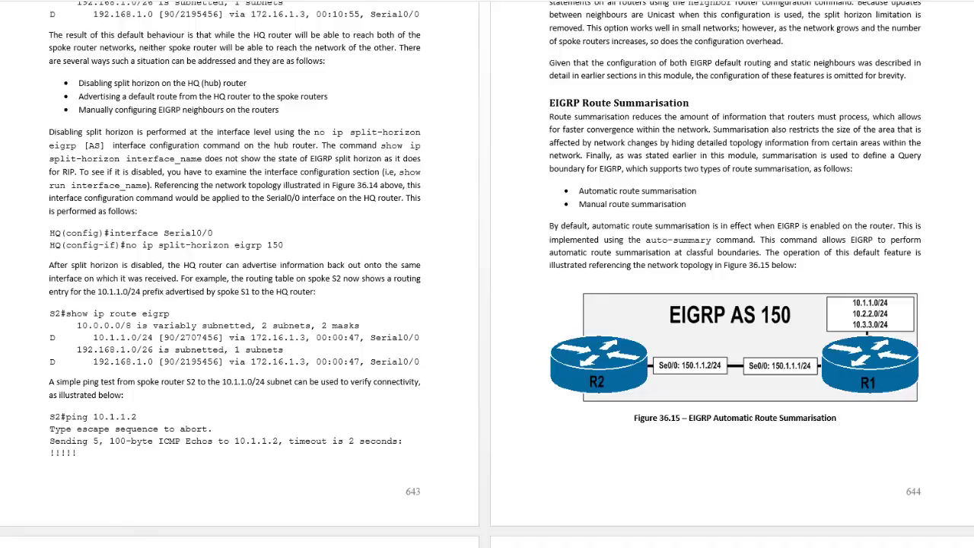
{"action": "scroll", "scroll_direction": "down", "scroll_amount": 3}
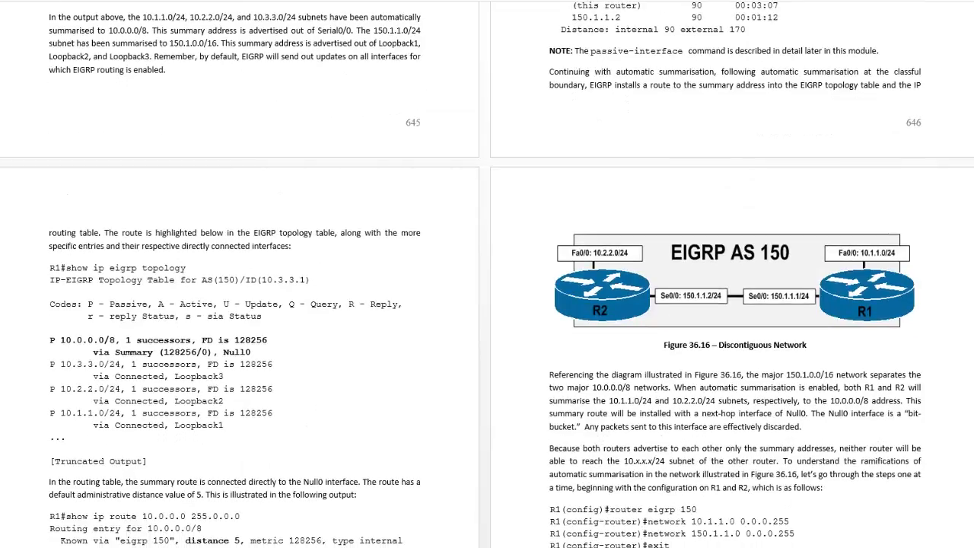
{"action": "scroll", "scroll_direction": "down", "scroll_amount": 3}
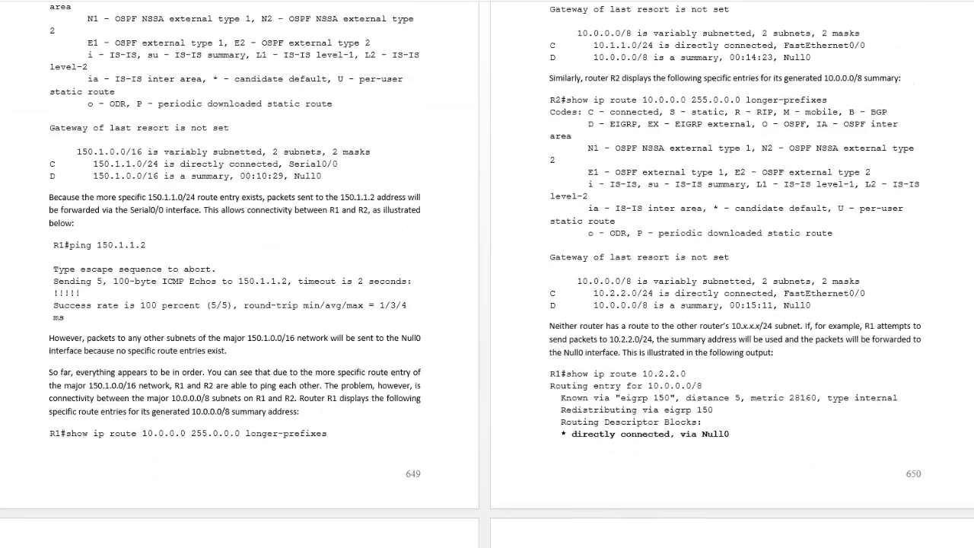
{"action": "scroll", "scroll_direction": "down", "scroll_amount": 3}
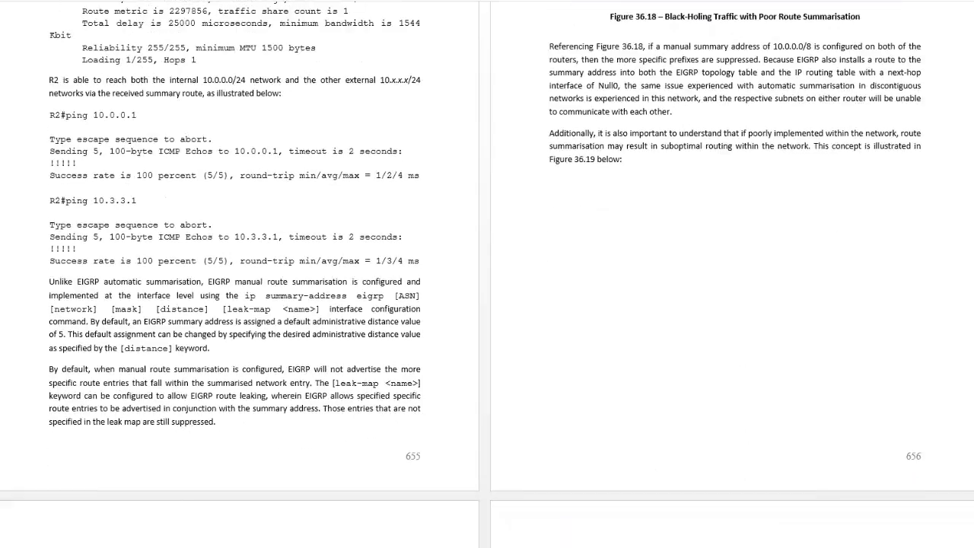
- Continue through passive interfaces and router ID to page 668 where Day 36 Questions begin
{"action": "scroll", "scroll_direction": "down", "scroll_amount": 3}
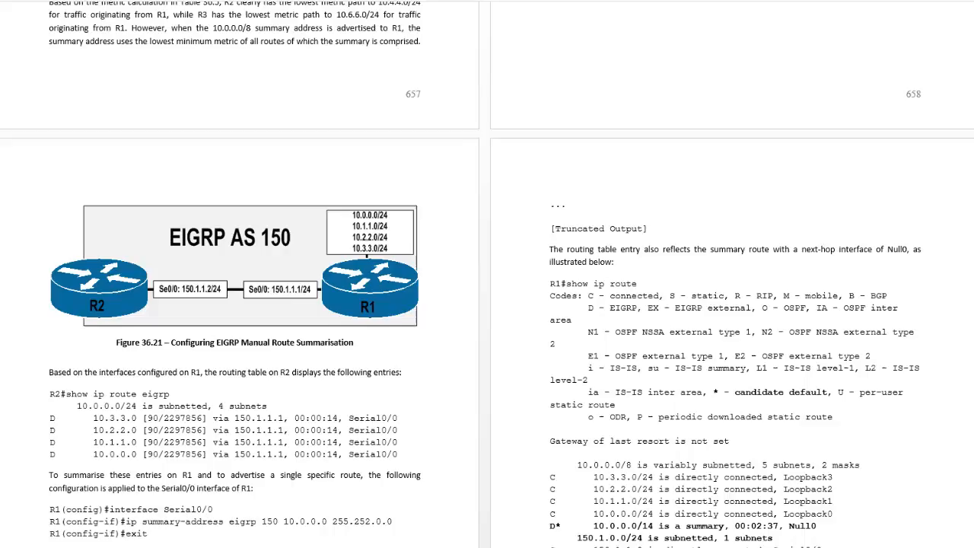
{"action": "scroll", "scroll_direction": "down", "scroll_amount": 3}
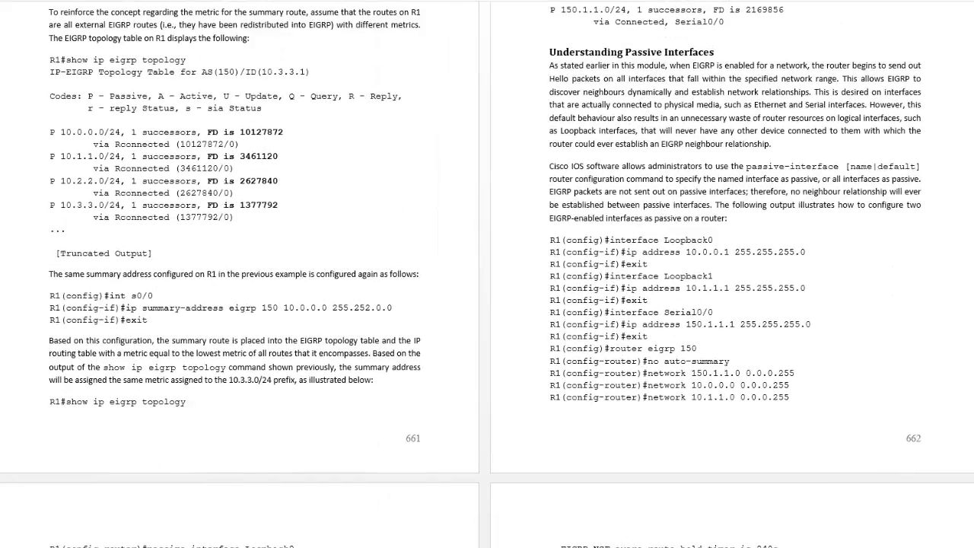
{"action": "scroll", "scroll_direction": "down", "scroll_amount": 3}
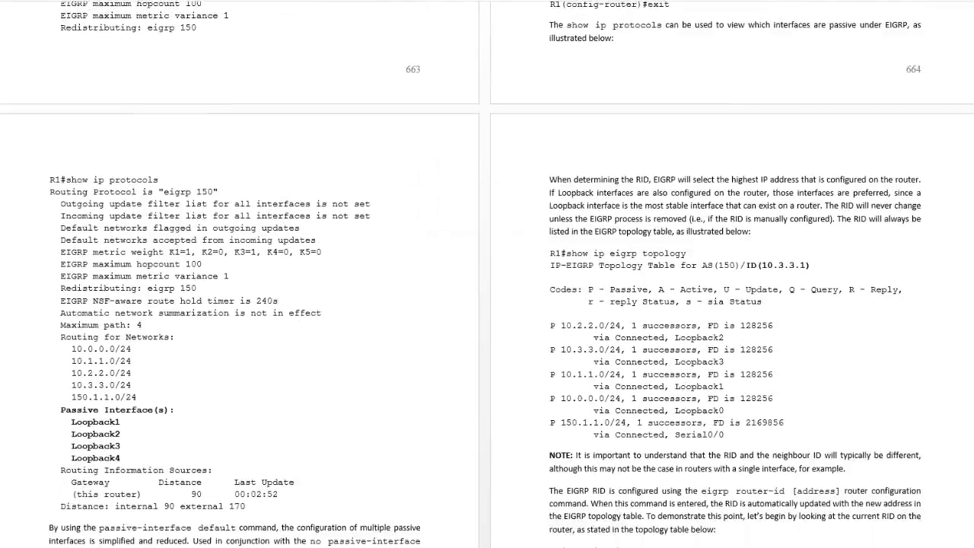
{"action": "scroll", "scroll_direction": "down", "scroll_amount": 3}
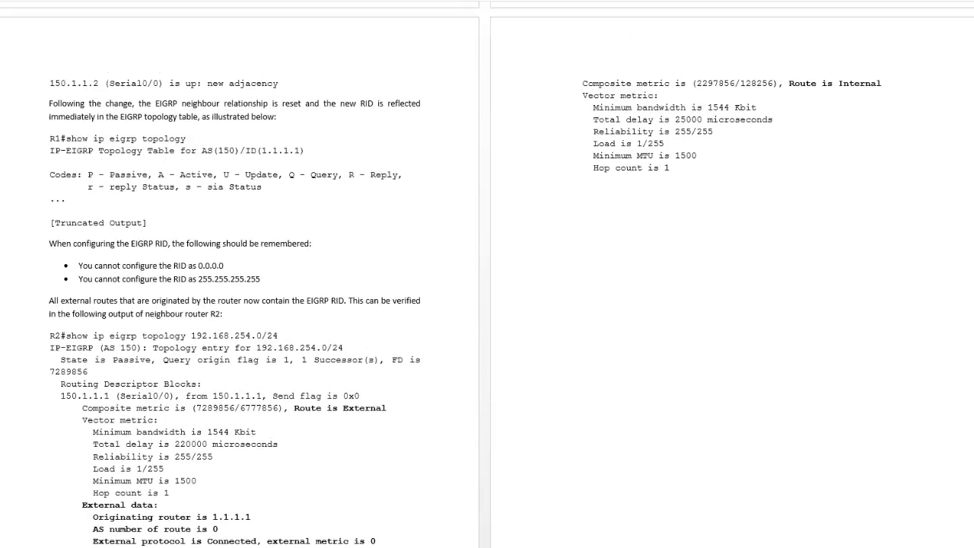
{"action": "scroll", "scroll_direction": "down", "scroll_amount": 3}
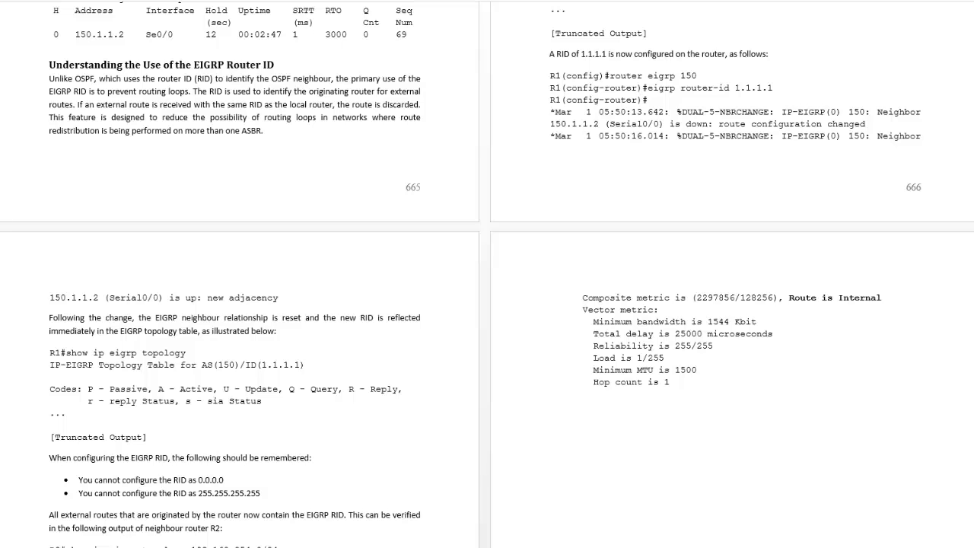
{"action": "scroll", "scroll_direction": "down", "scroll_amount": 3}
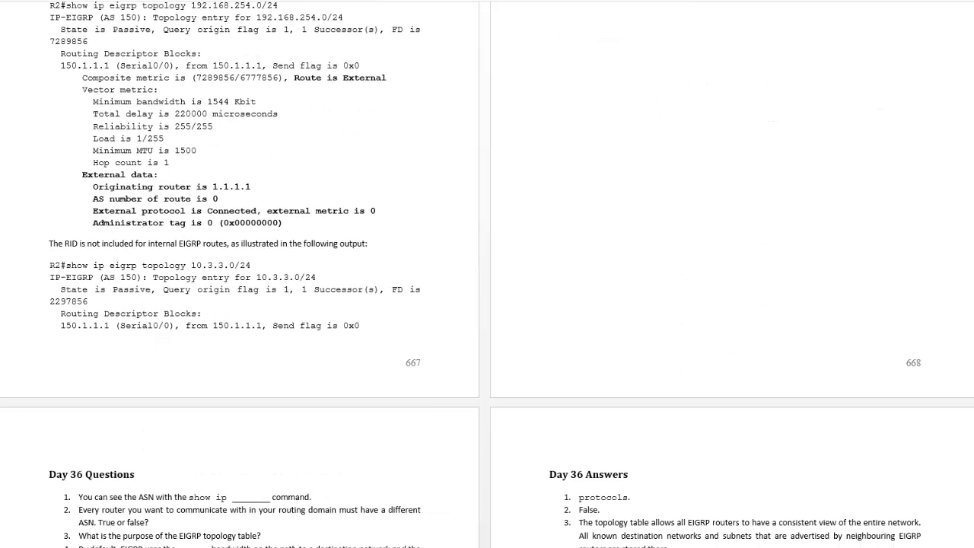
- Scroll past the Day 36 Questions and Answers to the Day 36 Lab on page 669
{"action": "scroll", "scroll_direction": "down", "scroll_amount": 3}
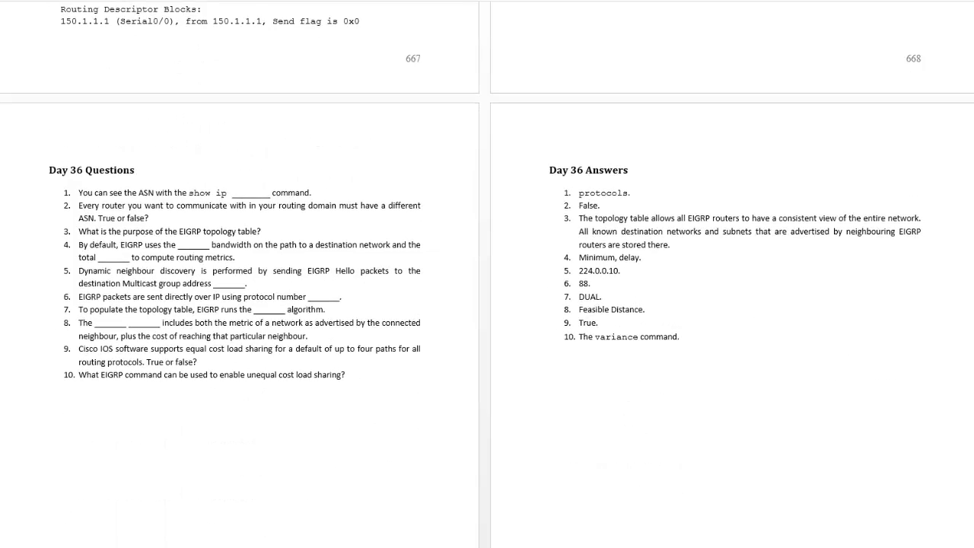
{"action": "scroll", "scroll_direction": "down", "scroll_amount": 3}
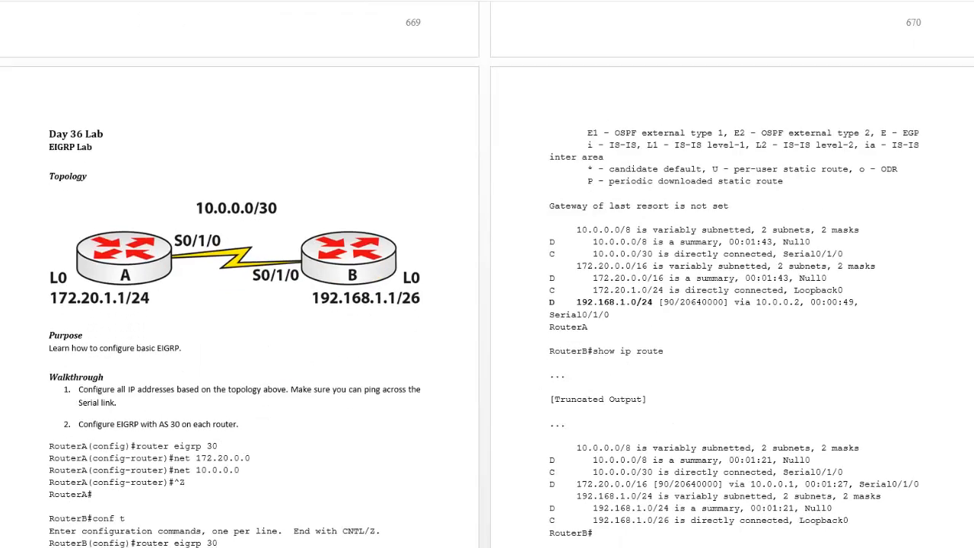
{"action": "scroll", "scroll_direction": "down", "scroll_amount": 3}
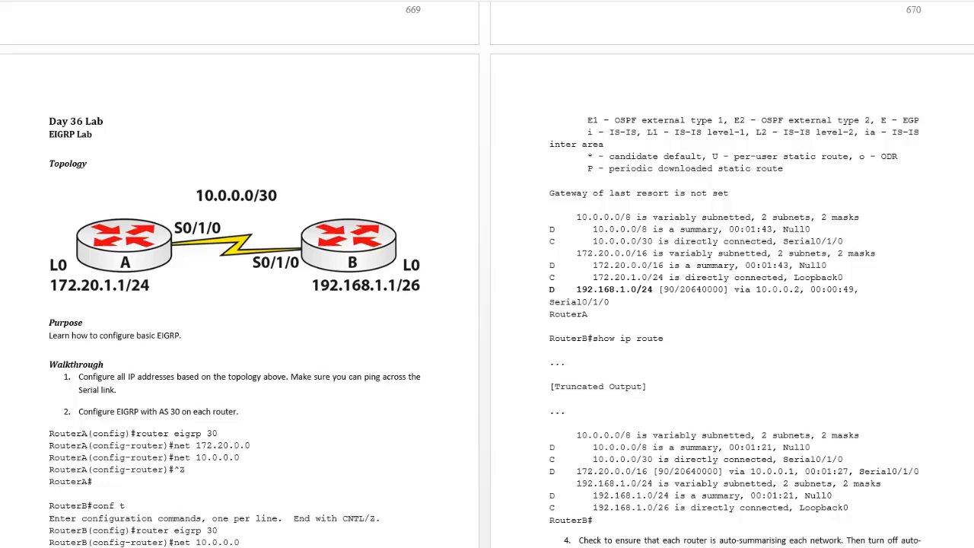